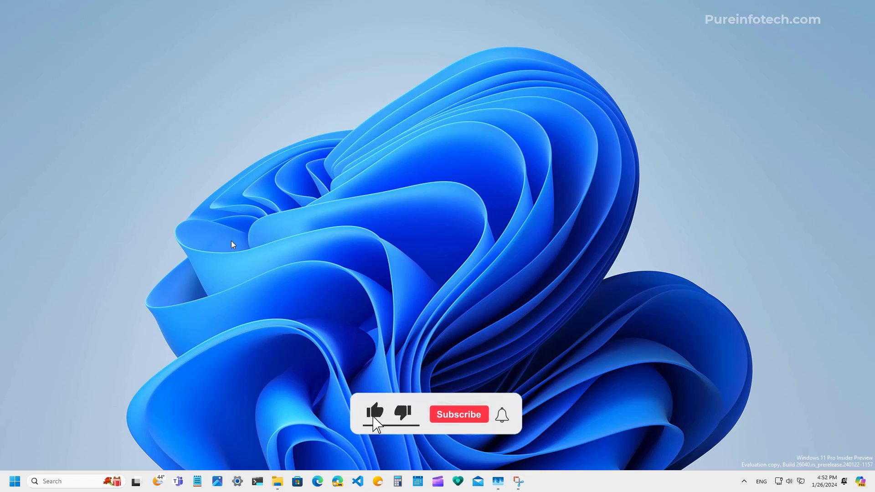
# Show Task Manager's Processes list, then search Start for 'terminal Preview'.
pyautogui.click(458, 414)
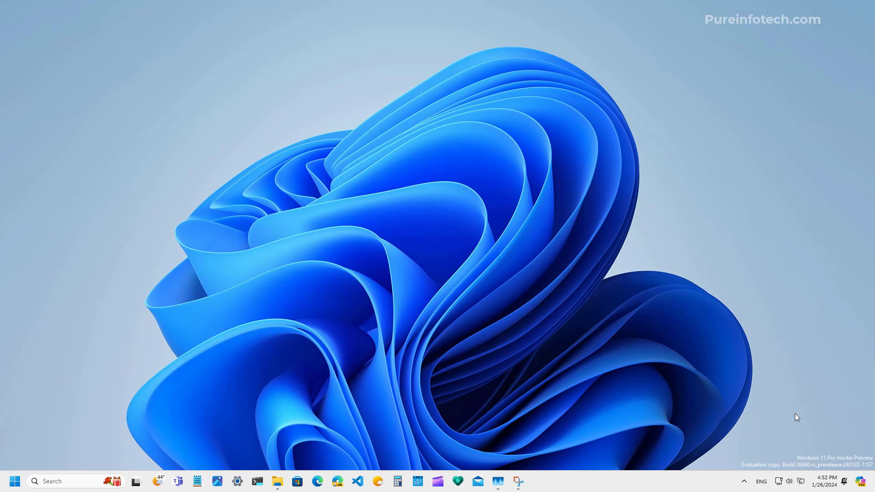
pyautogui.moveTo(836, 454)
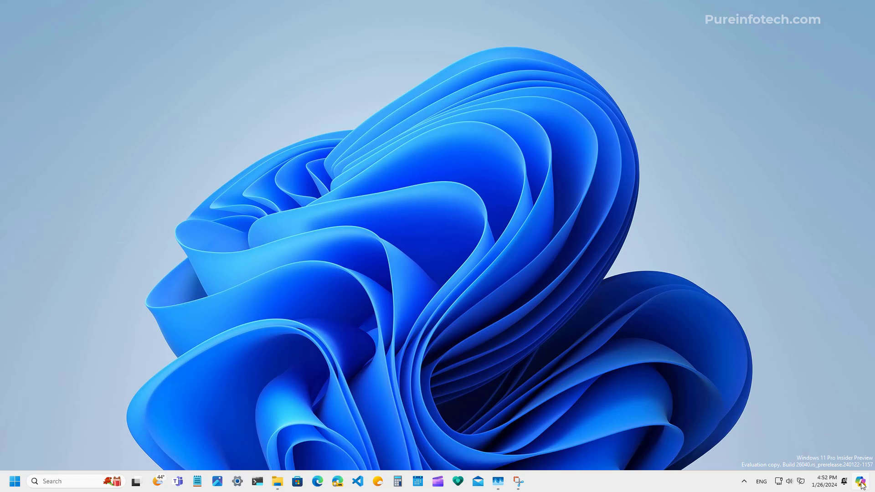
pyautogui.moveTo(826, 482)
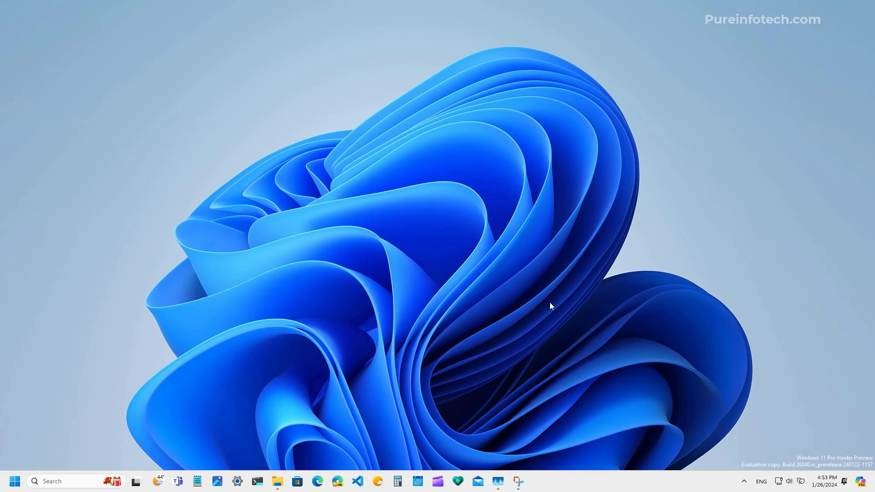
pyautogui.moveTo(497, 481)
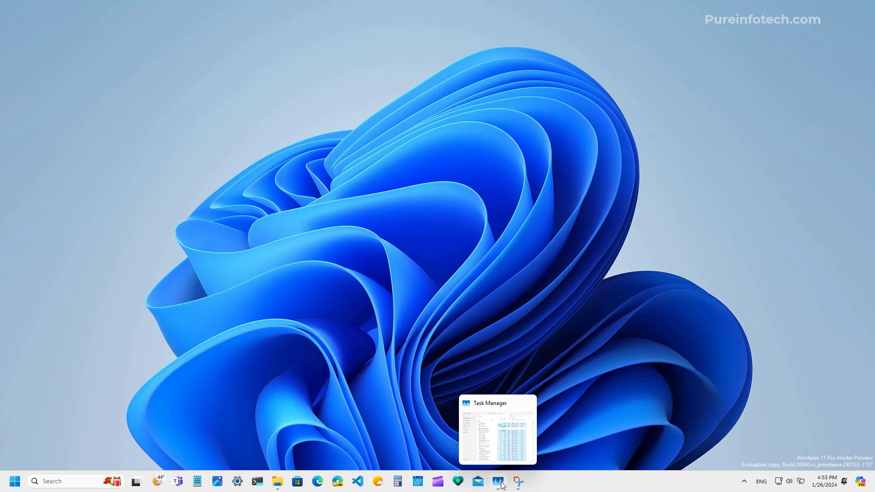
pyautogui.click(498, 482)
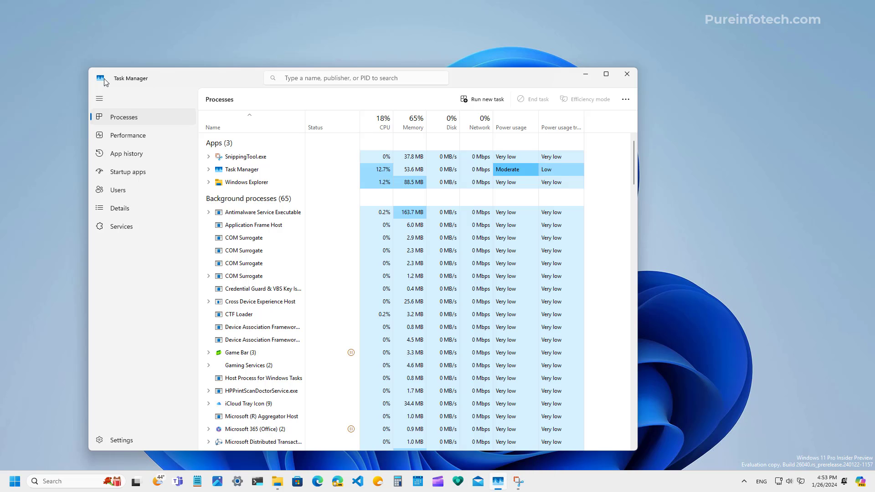
pyautogui.click(13, 480)
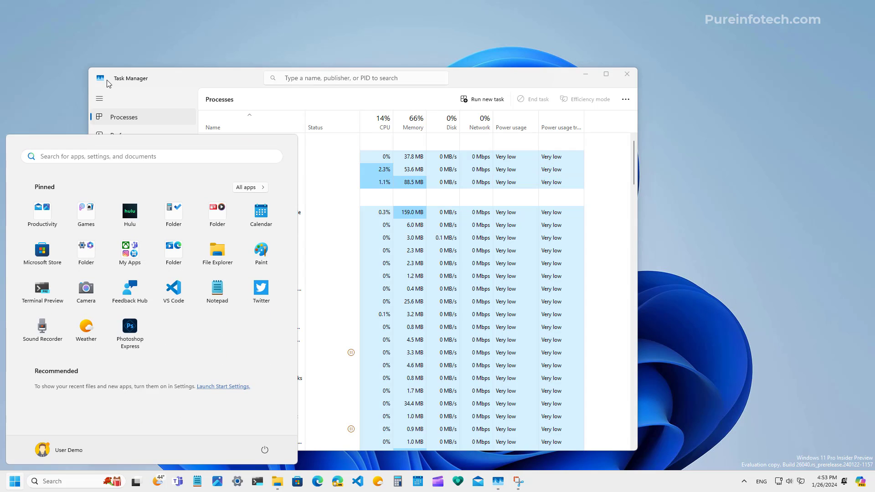
pyautogui.write('terminal Preview')
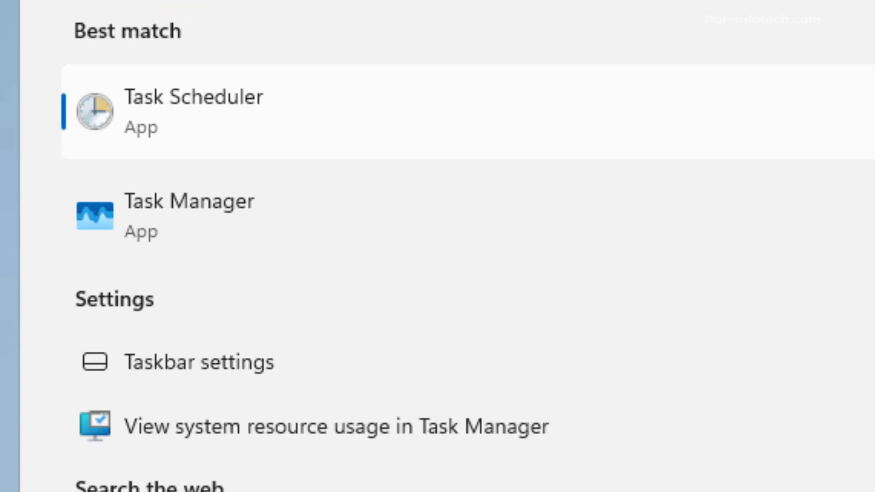
pyautogui.moveTo(178, 239)
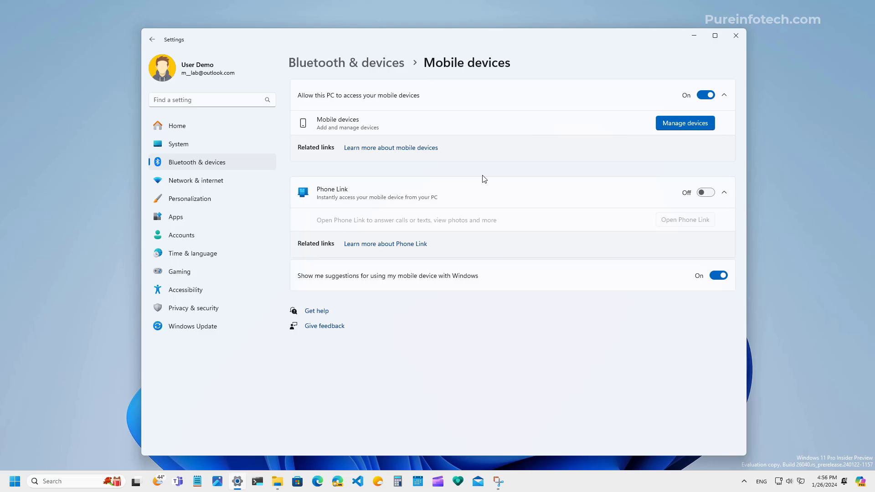
pyautogui.moveTo(454, 114)
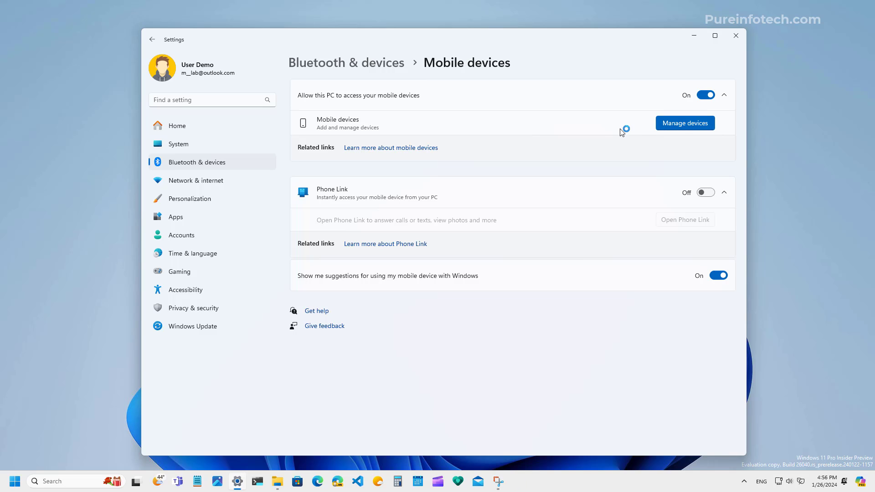
# Manage the linked mobile devices from the Mobile devices settings page.
pyautogui.click(685, 123)
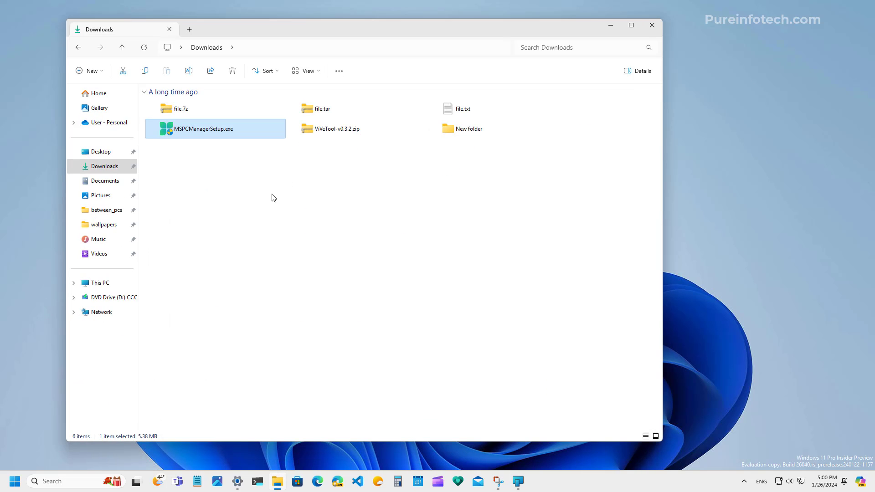
# Bring up the full archive creation settings for MSPCManagerSetup.exe from its Compress to menu.
pyautogui.rightClick(215, 129)
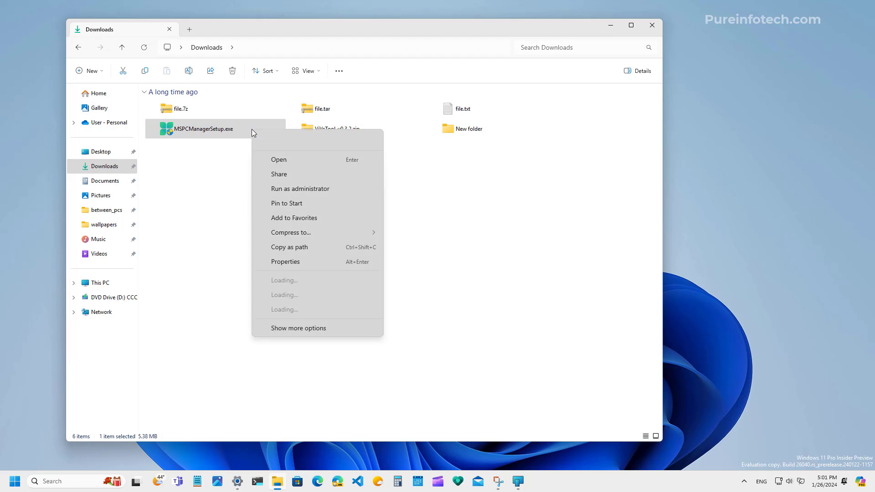
pyautogui.click(291, 232)
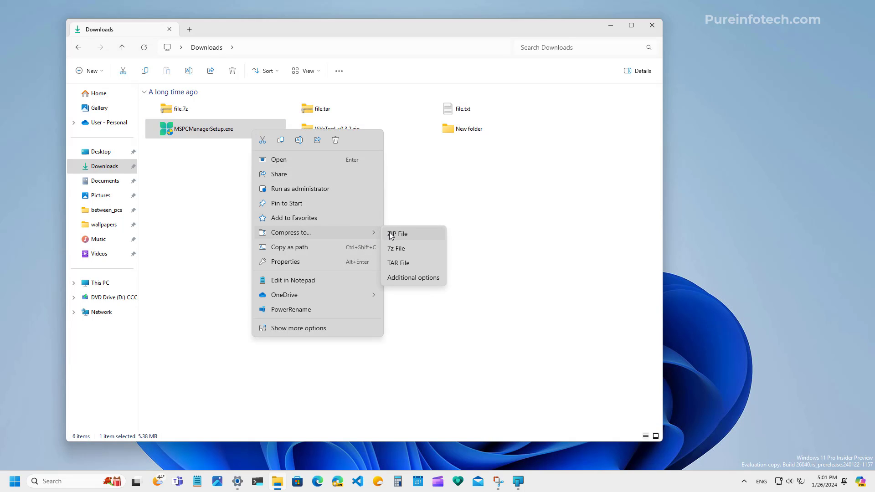
pyautogui.moveTo(323, 236)
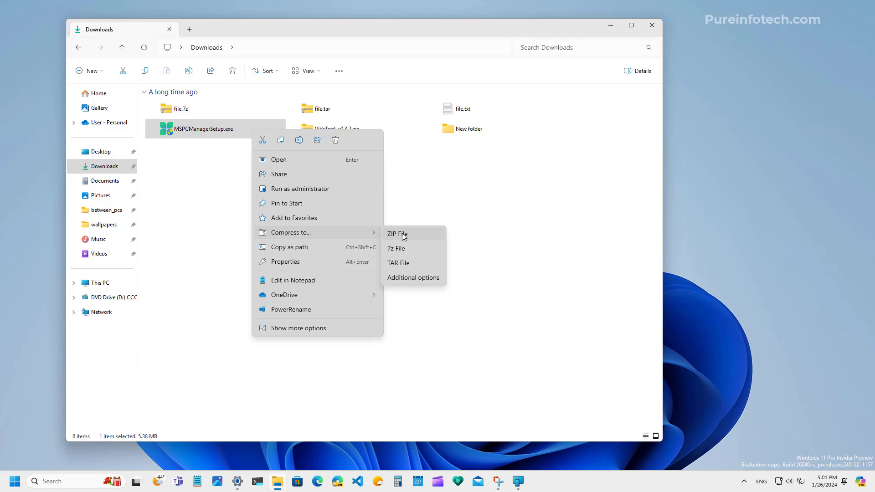
pyautogui.moveTo(413, 277)
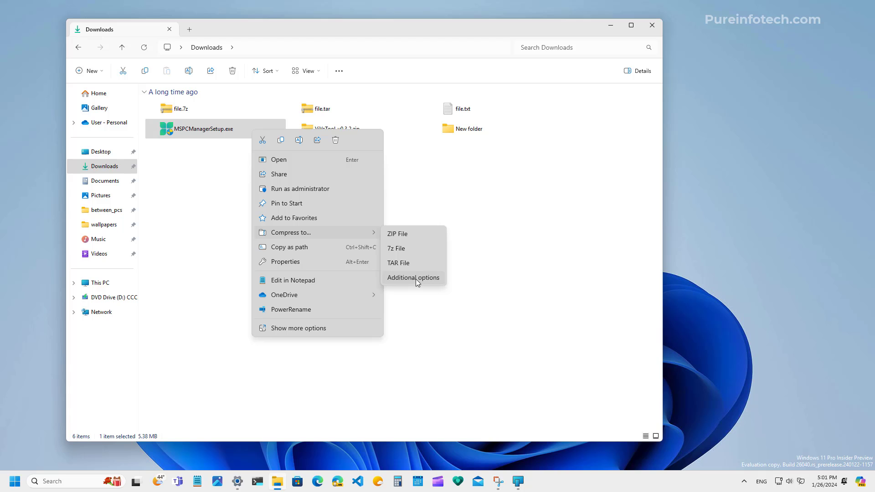
pyautogui.click(414, 277)
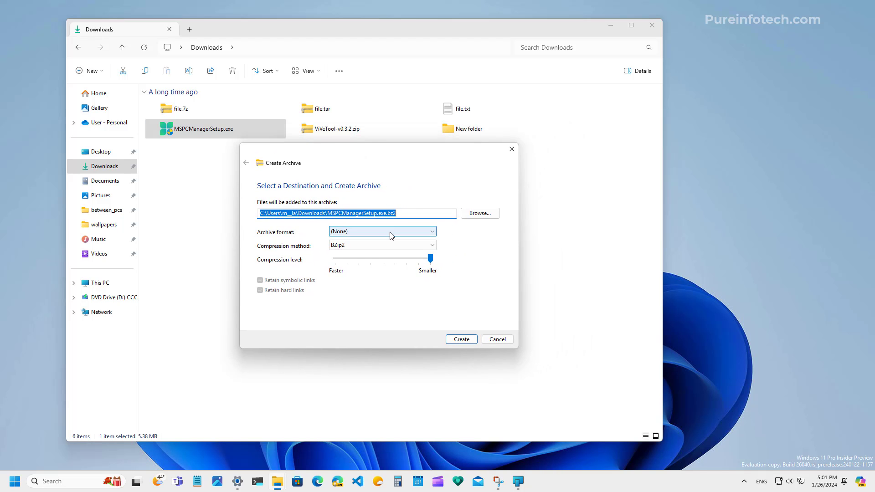
# Create a 7zip archive with the compression level lowered slightly from smallest.
pyautogui.click(381, 231)
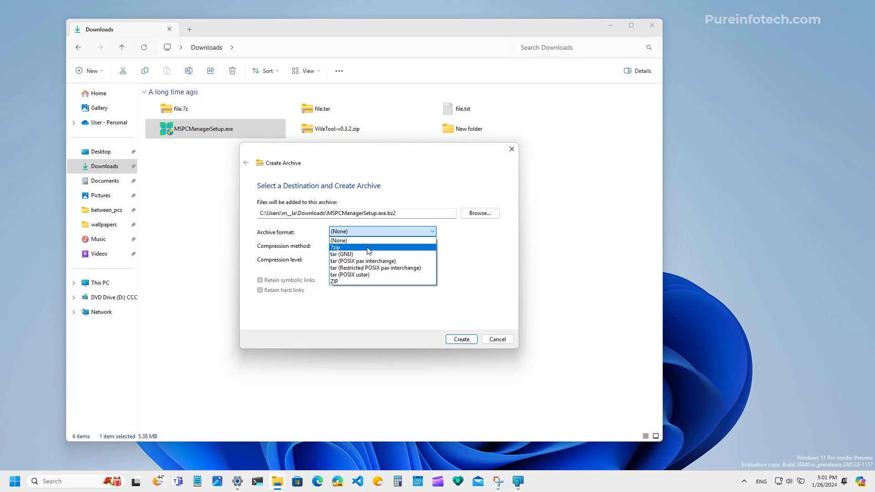
pyautogui.click(336, 247)
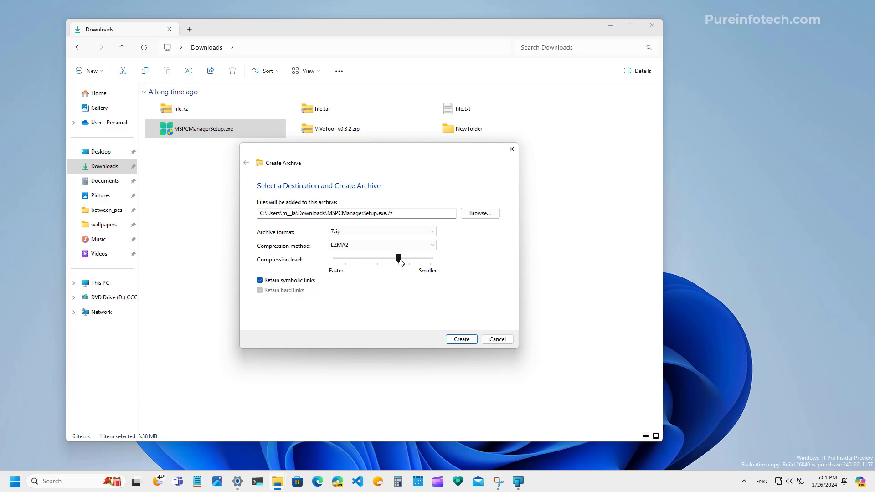
pyautogui.moveTo(398, 258); pyautogui.dragTo(409, 258)
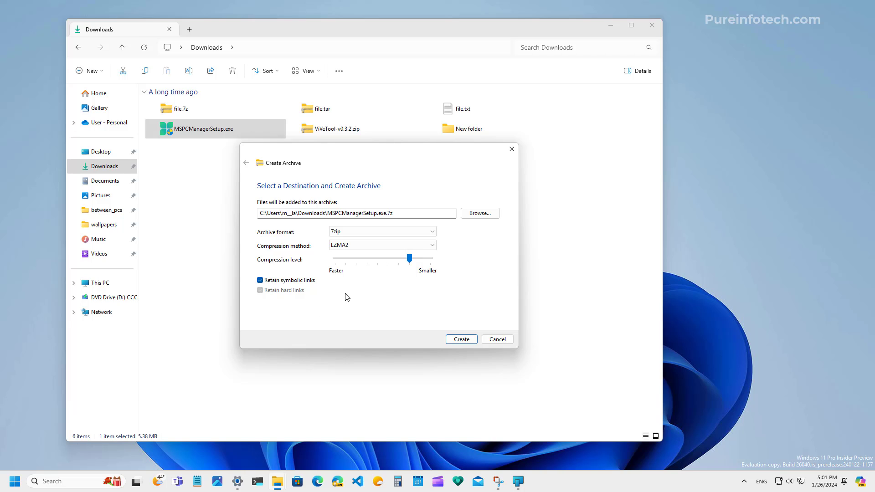
pyautogui.moveTo(450, 345)
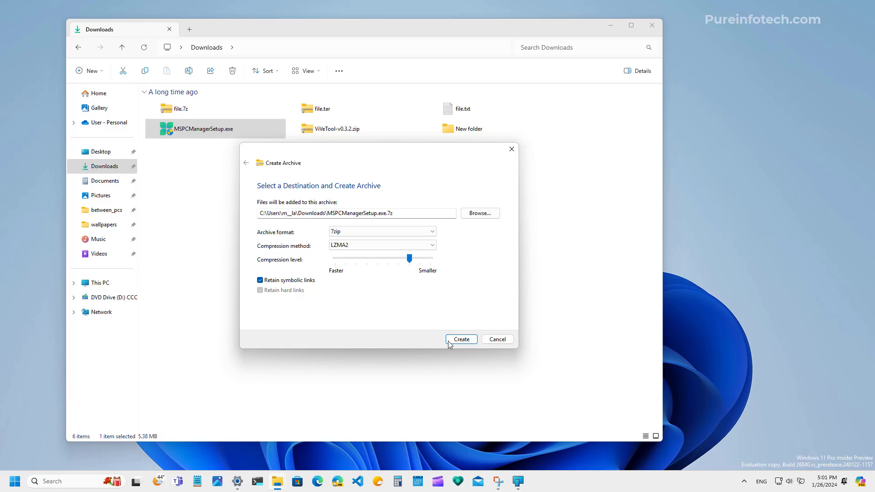
pyautogui.moveTo(380, 245)
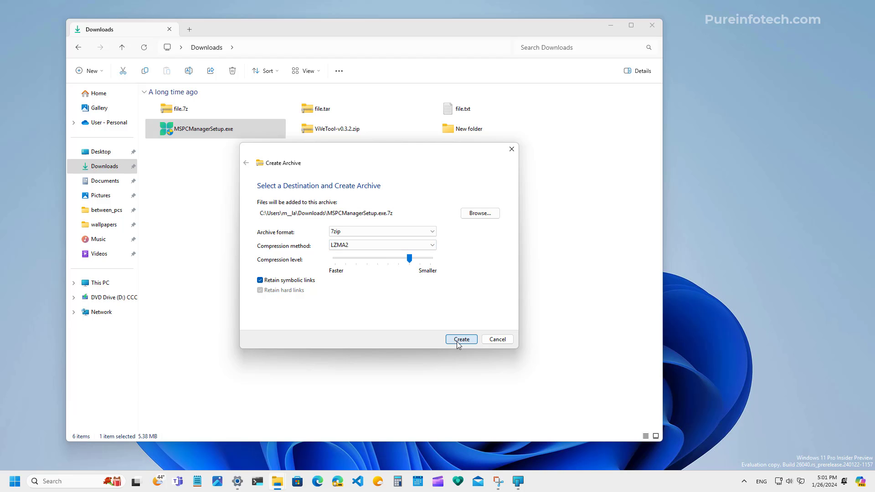
pyautogui.click(461, 340)
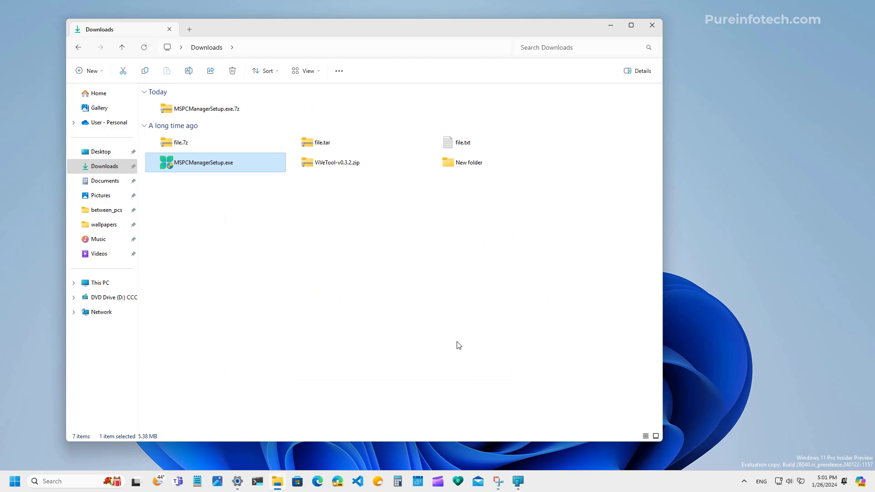
# Return to the desktop, launch Edge and bring up sharing choices for the Wikipedia result link.
pyautogui.click(651, 25)
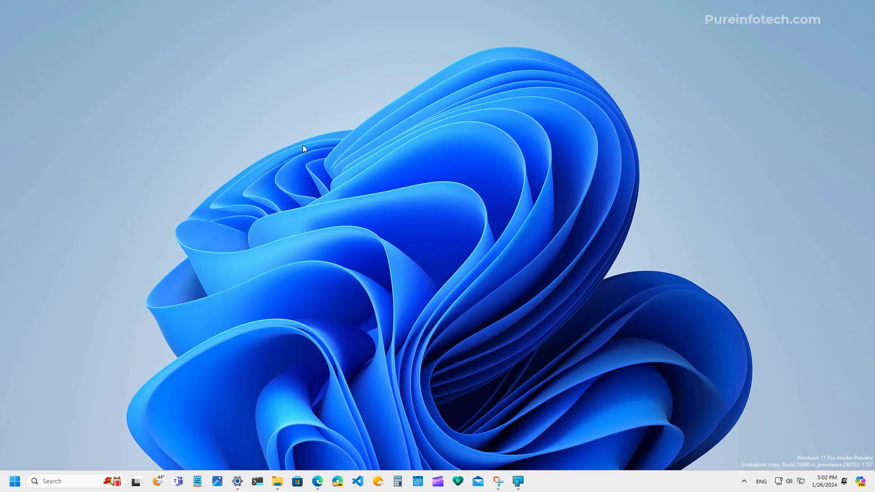
pyautogui.moveTo(499, 408)
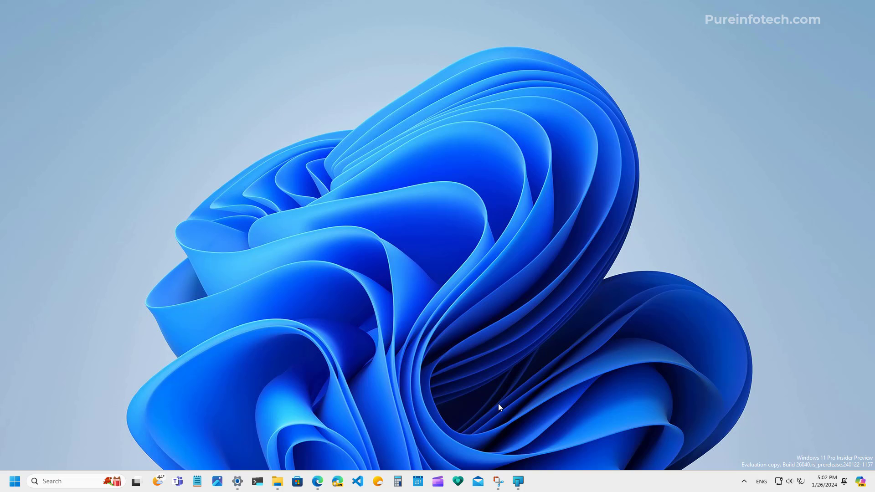
pyautogui.click(317, 480)
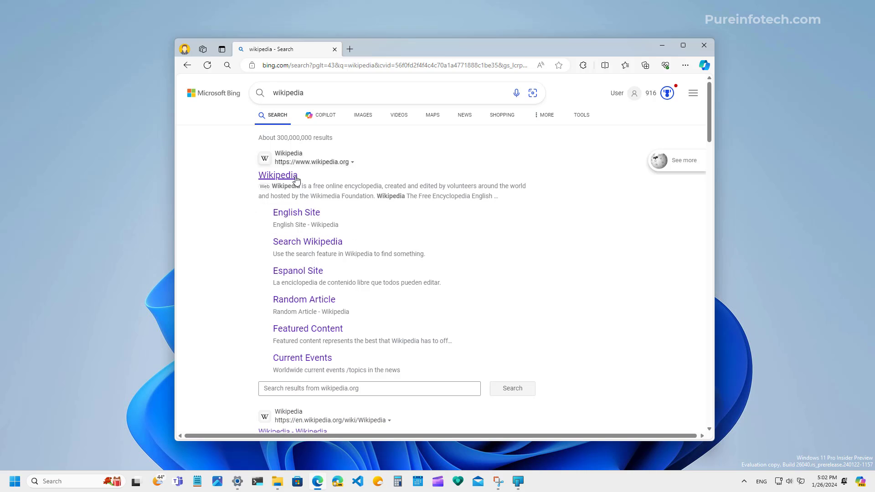
pyautogui.rightClick(277, 175)
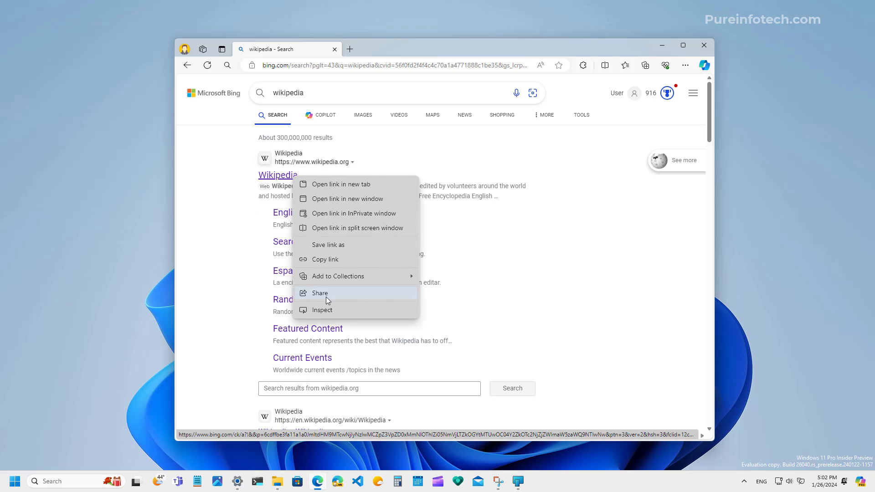
pyautogui.click(320, 293)
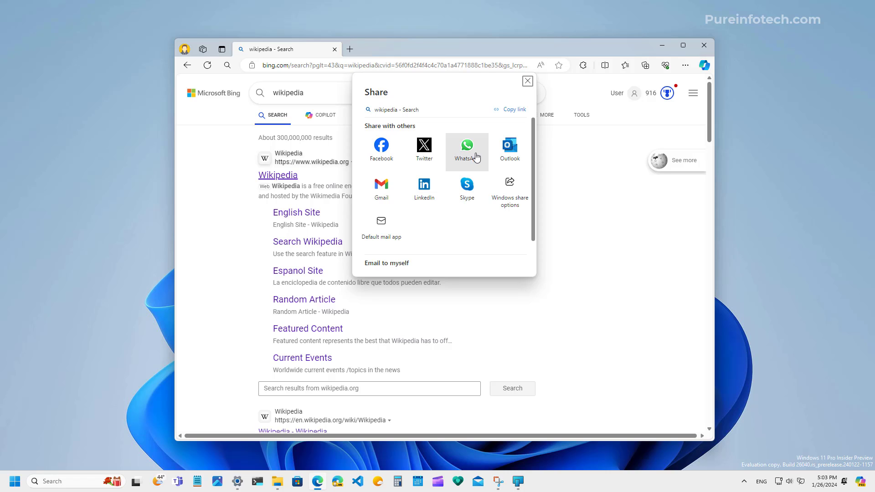
pyautogui.moveTo(381, 190)
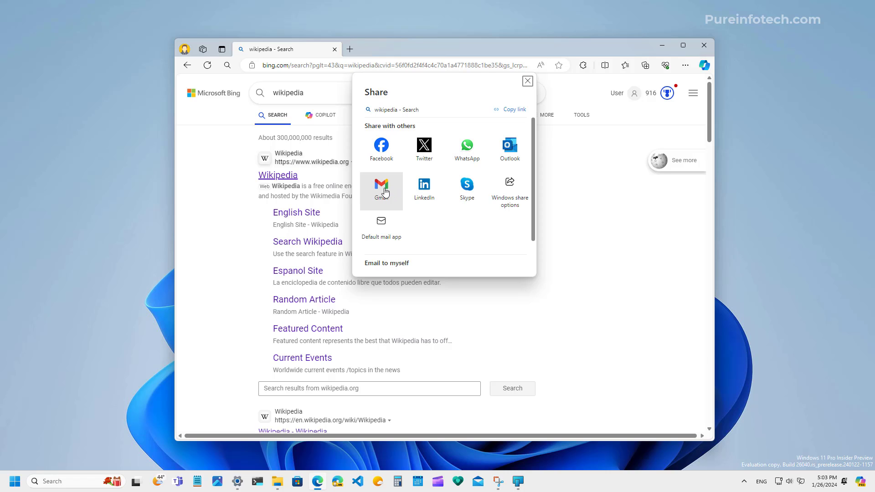
pyautogui.moveTo(446, 240)
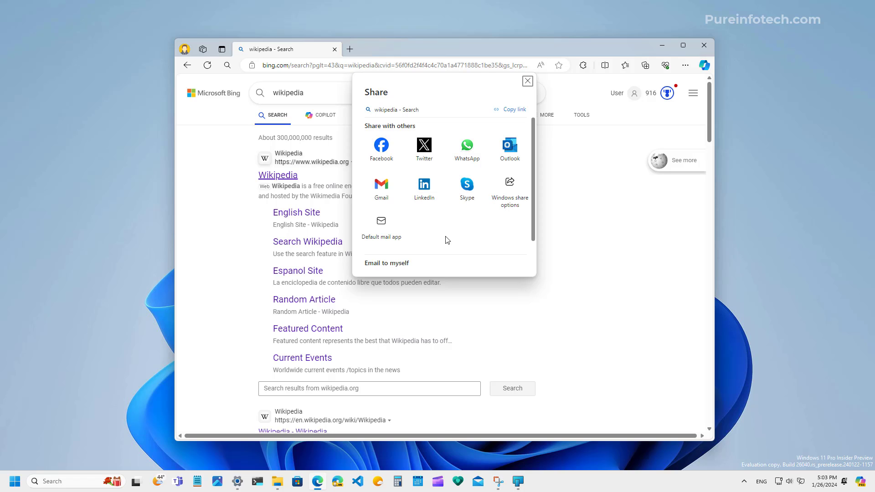
pyautogui.moveTo(437, 93)
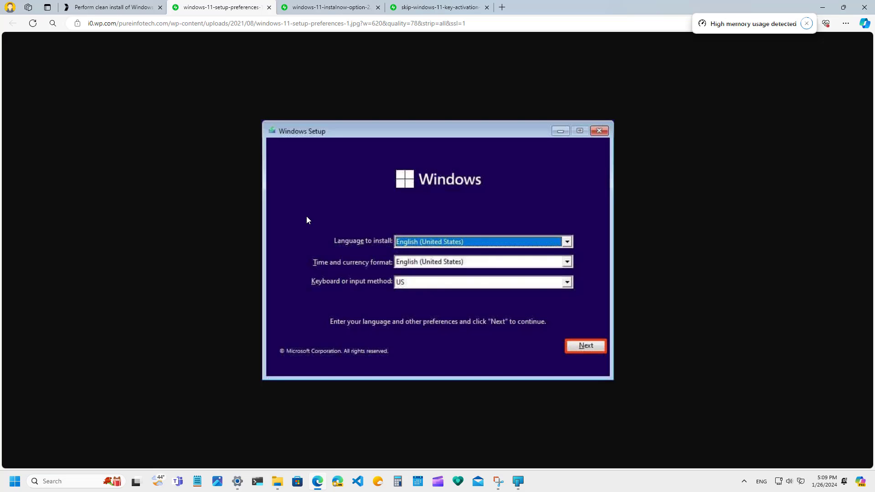
pyautogui.click(806, 23)
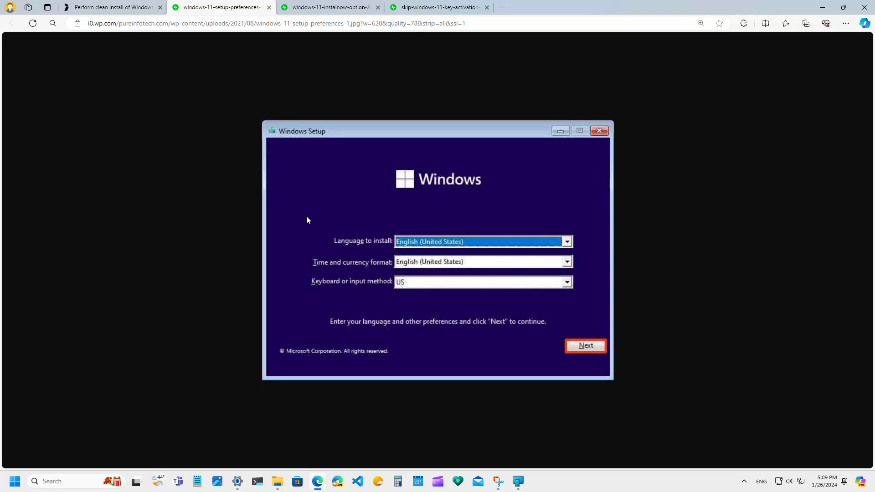
pyautogui.moveTo(306, 239)
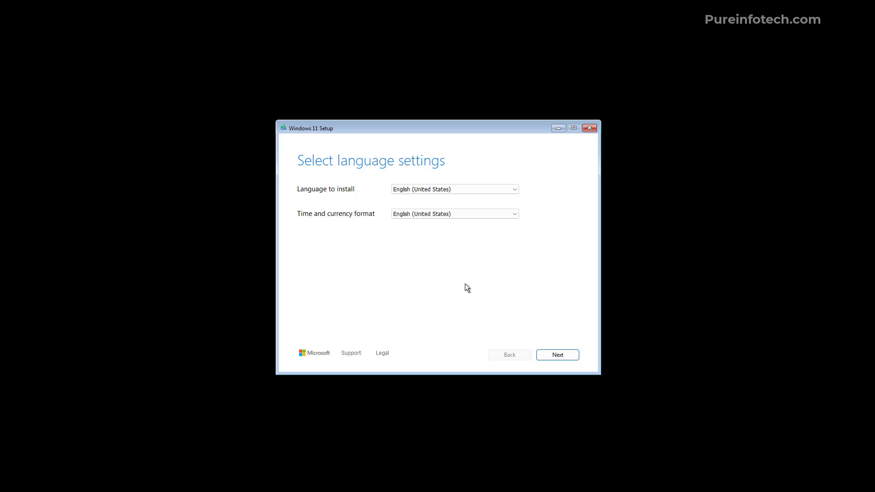
pyautogui.moveTo(425, 283)
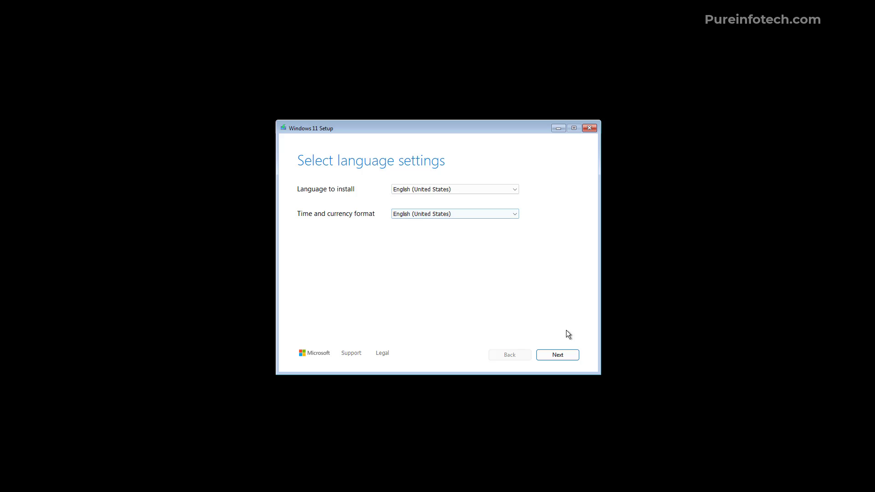
# Continue past language settings and keep the US keyboard layout.
pyautogui.click(556, 355)
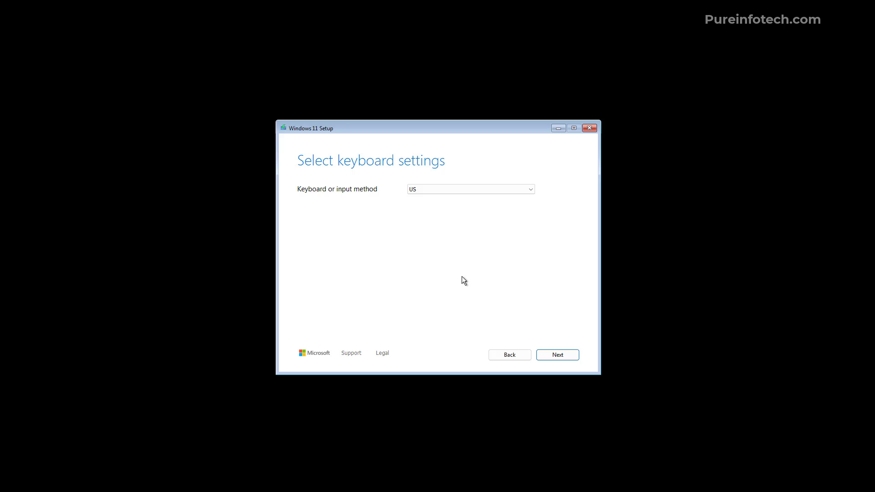
pyautogui.click(470, 188)
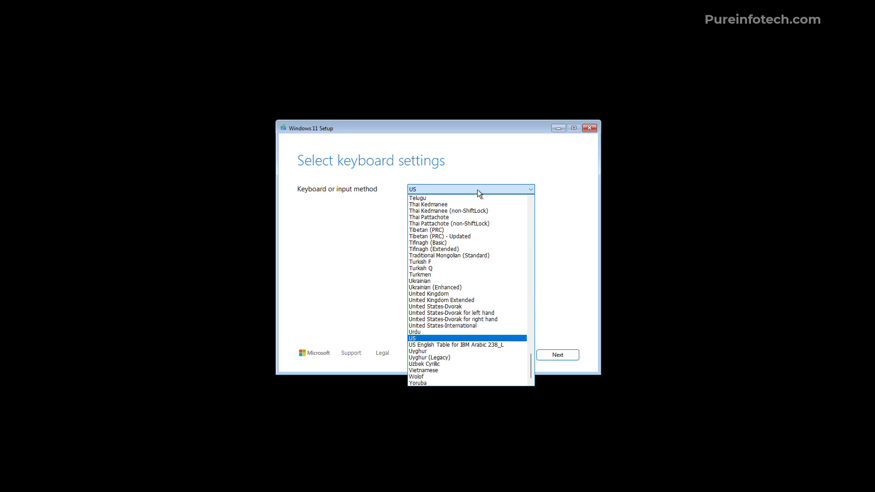
pyautogui.click(411, 338)
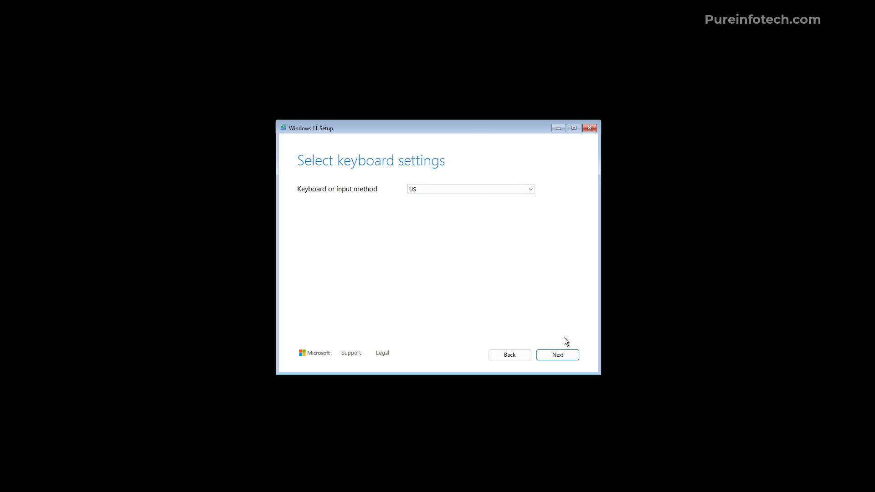
pyautogui.click(557, 354)
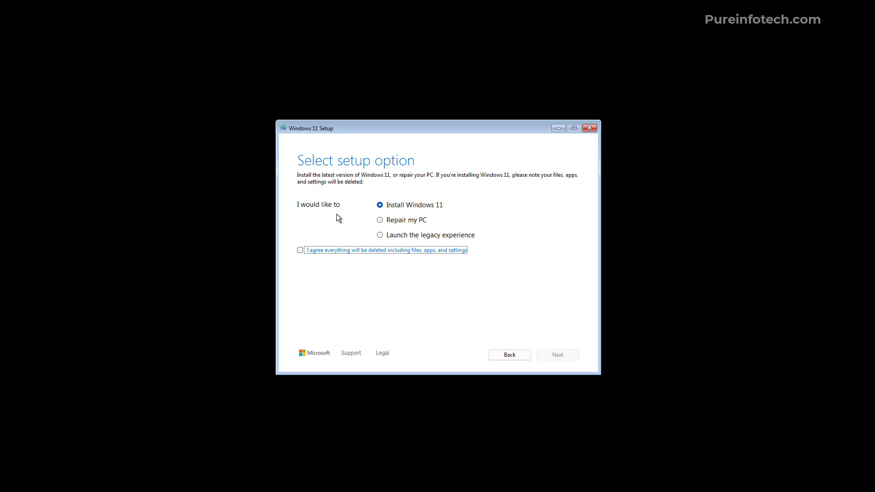
pyautogui.moveTo(404, 214)
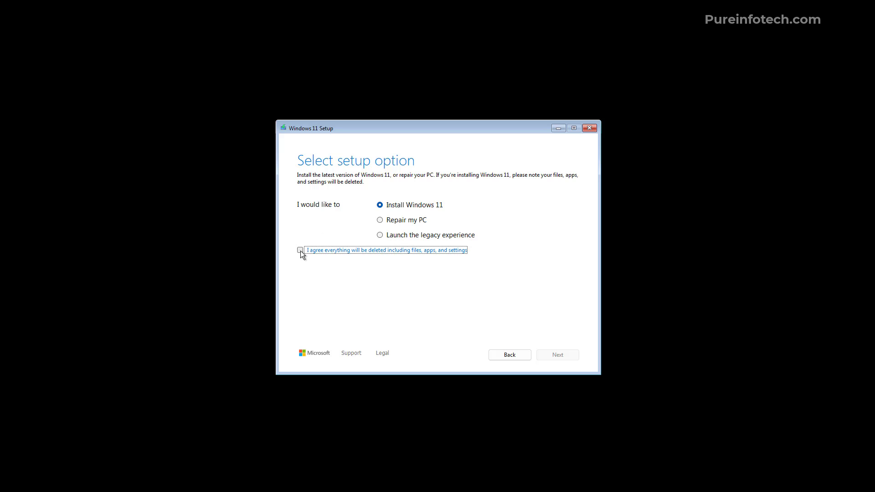
# Agree to deletion of files, skip the product key, keep the edition and accept the license.
pyautogui.click(300, 250)
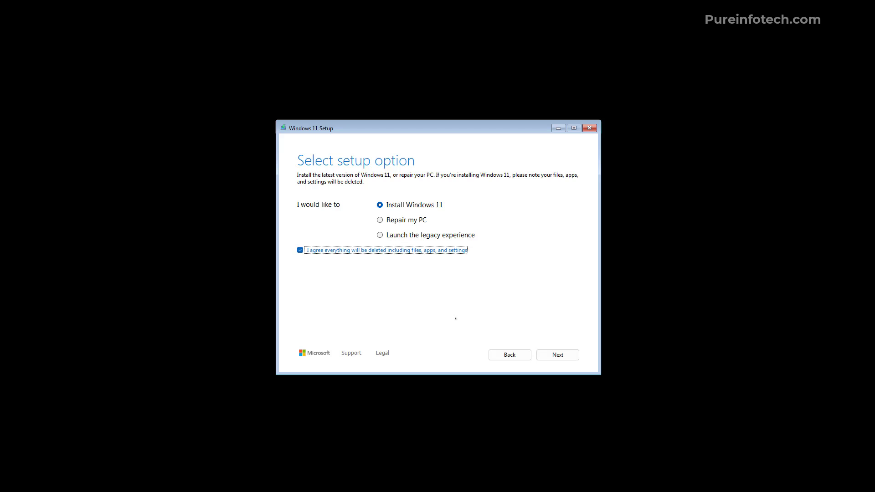
pyautogui.click(556, 355)
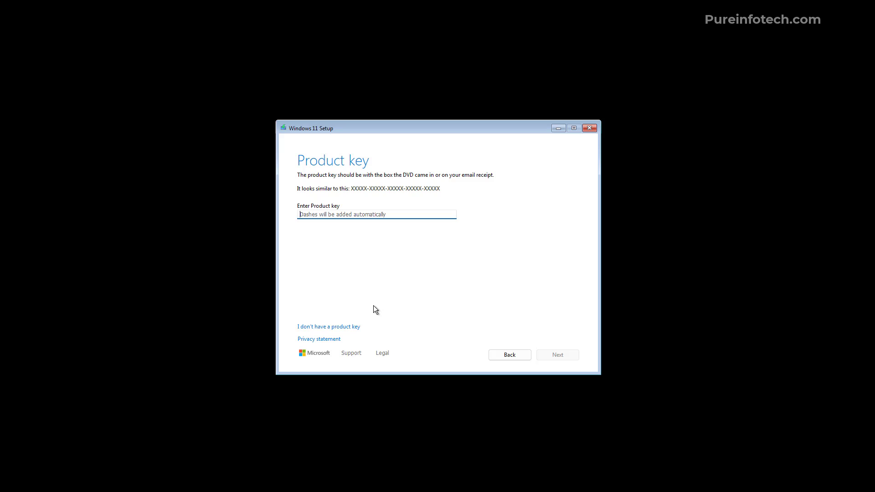
pyautogui.moveTo(361, 313)
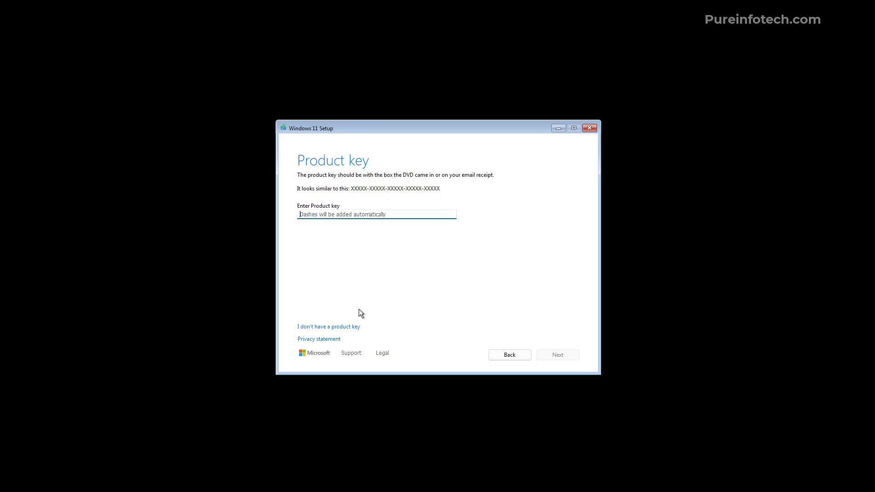
pyautogui.moveTo(319, 329)
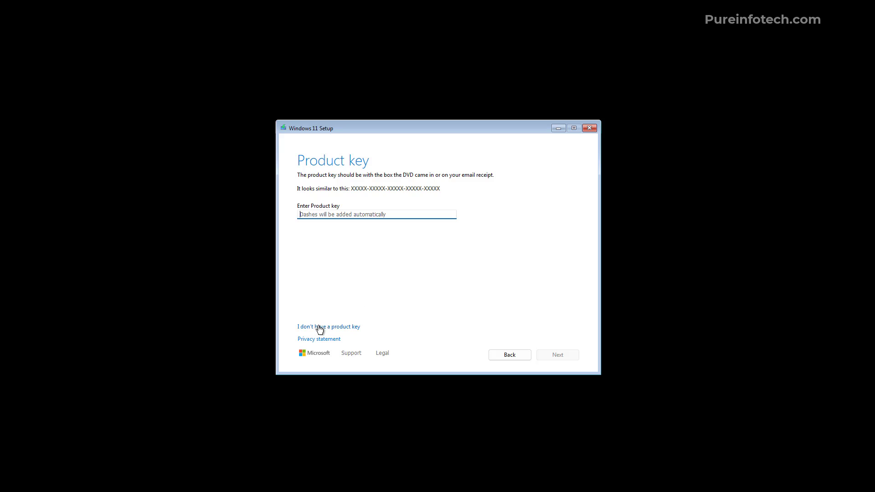
pyautogui.click(329, 326)
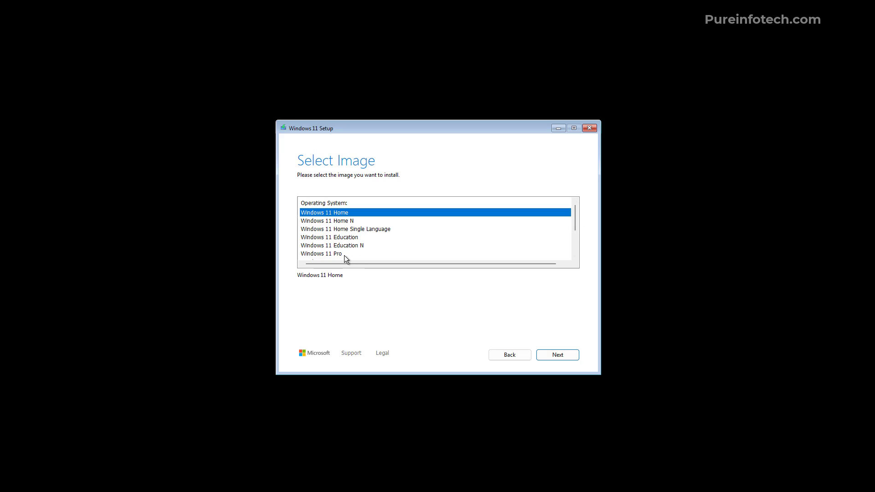
pyautogui.click(556, 355)
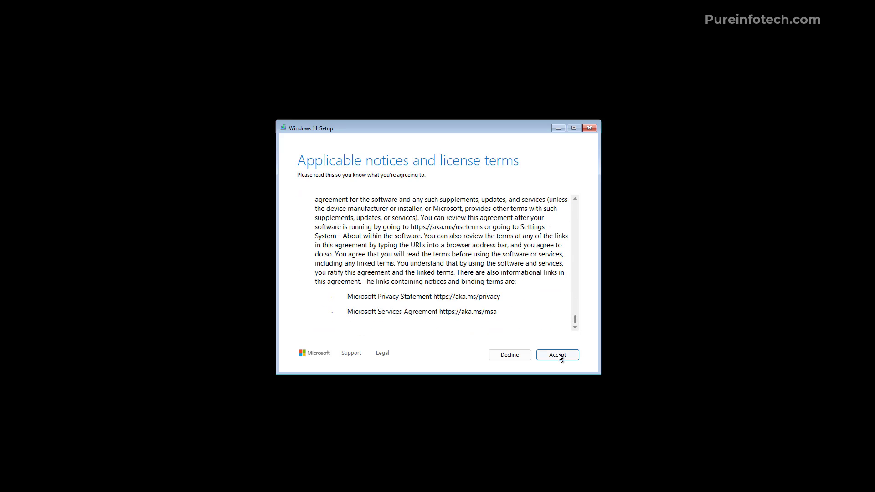
pyautogui.click(557, 355)
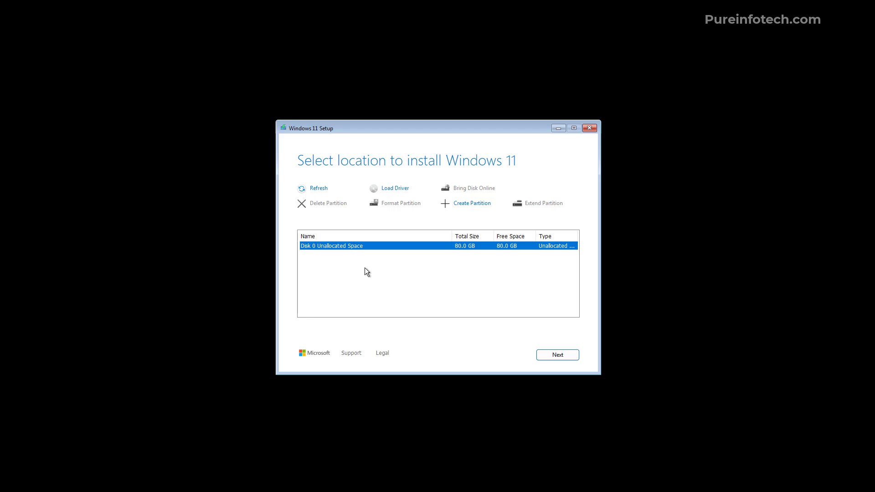
pyautogui.moveTo(335, 223)
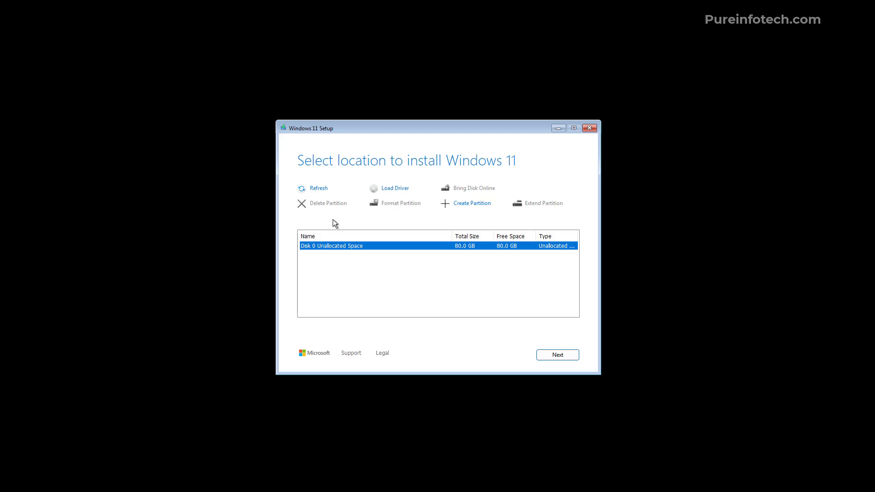
pyautogui.moveTo(564, 204)
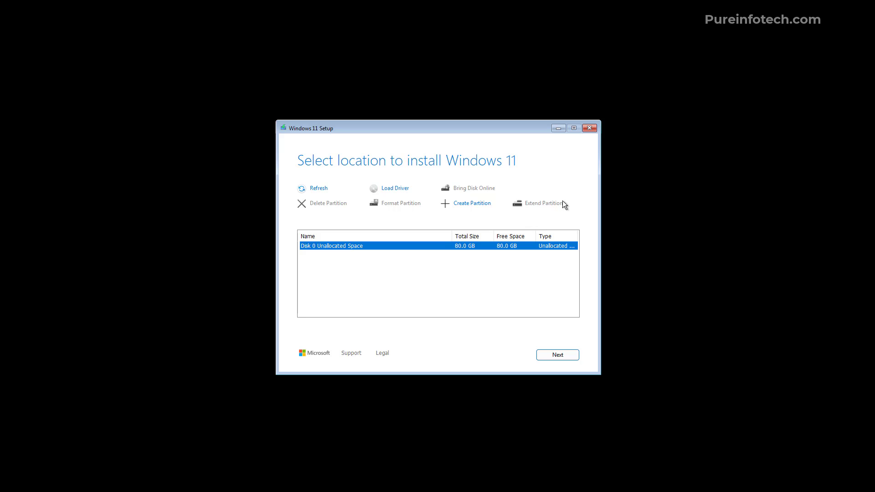
pyautogui.moveTo(310, 217)
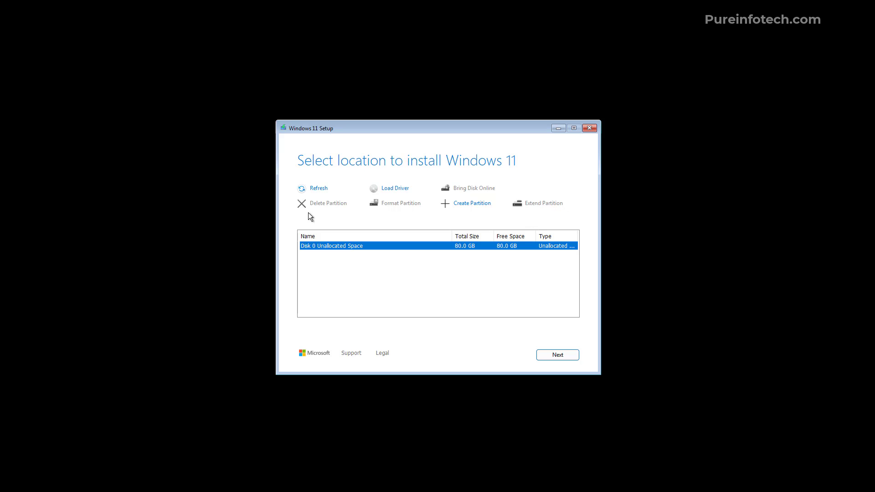
pyautogui.moveTo(329, 332)
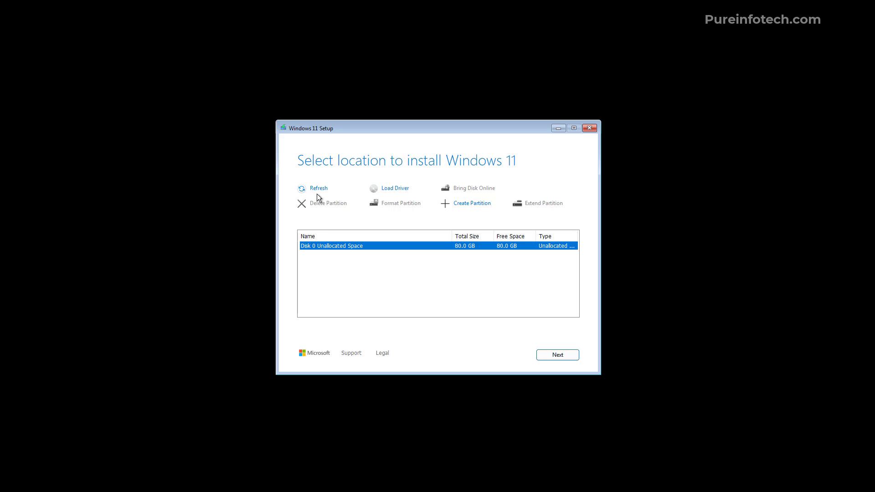
# Create a partition, delete Partitions 2 and 1, and select the 80 GB unallocated space as target.
pyautogui.click(471, 203)
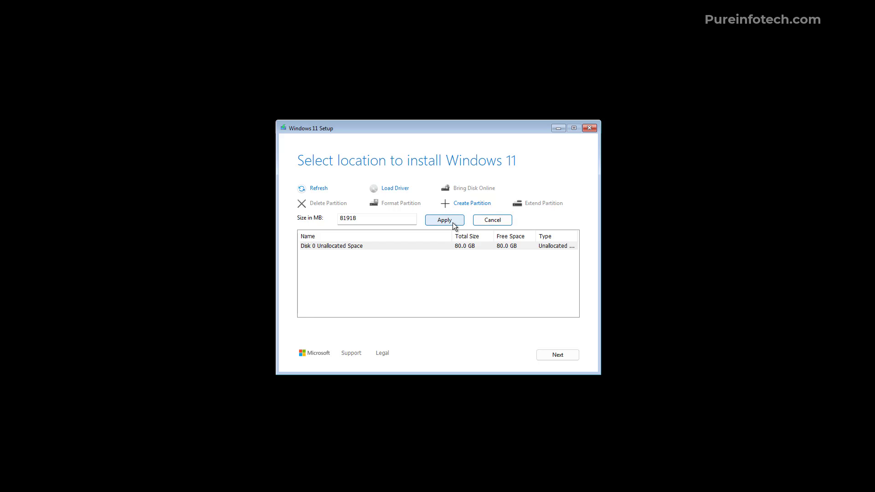
pyautogui.click(444, 219)
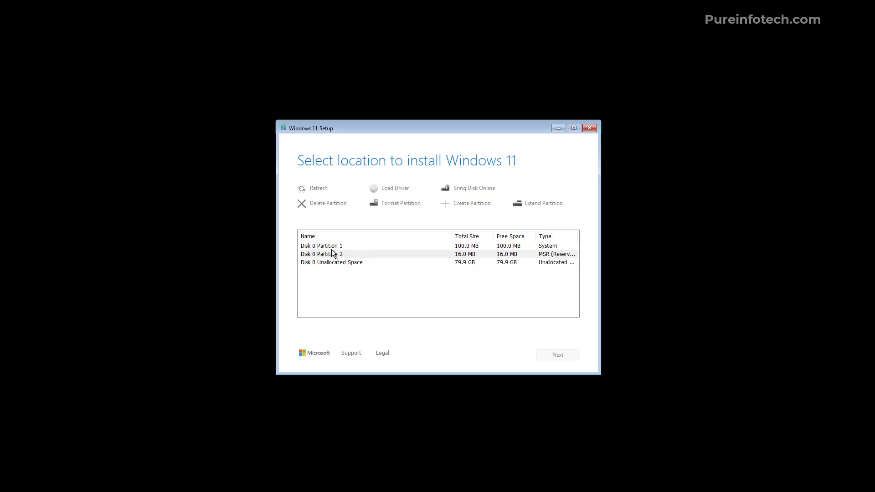
pyautogui.click(328, 202)
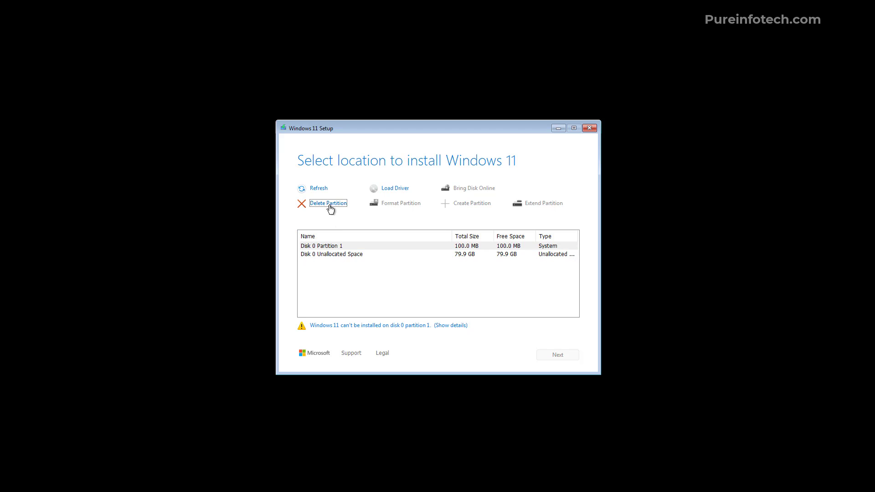
pyautogui.click(328, 202)
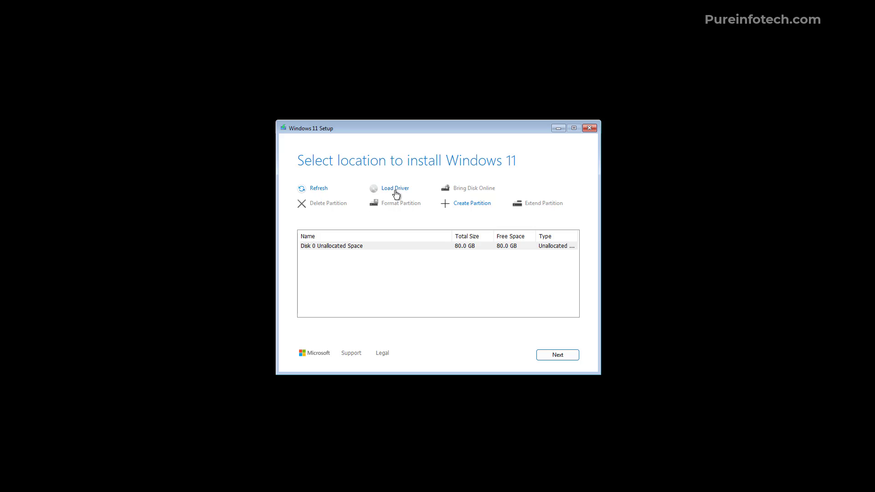
pyautogui.moveTo(536, 212)
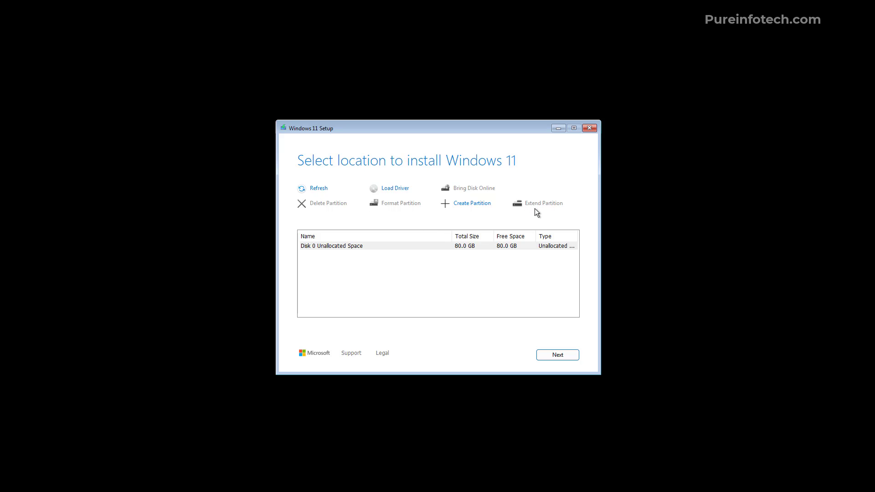
pyautogui.click(363, 245)
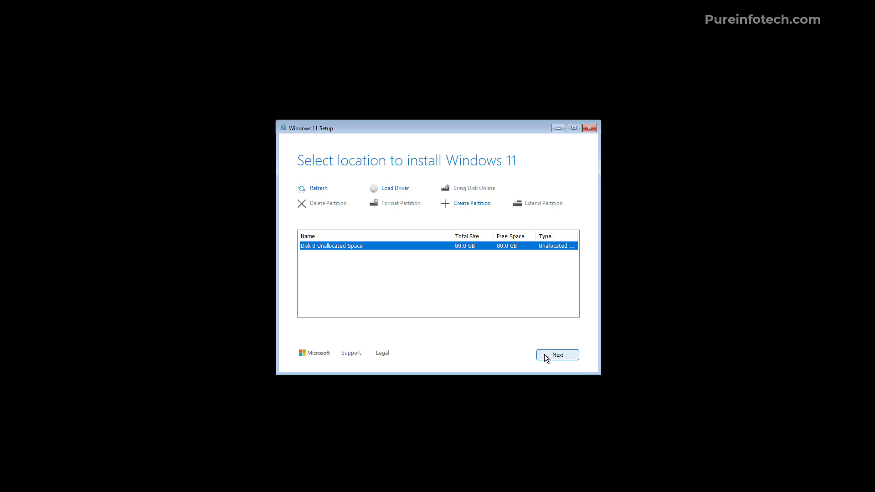
# Reach the Ready to install summary for Windows 11 Pro and return to the language step.
pyautogui.click(557, 355)
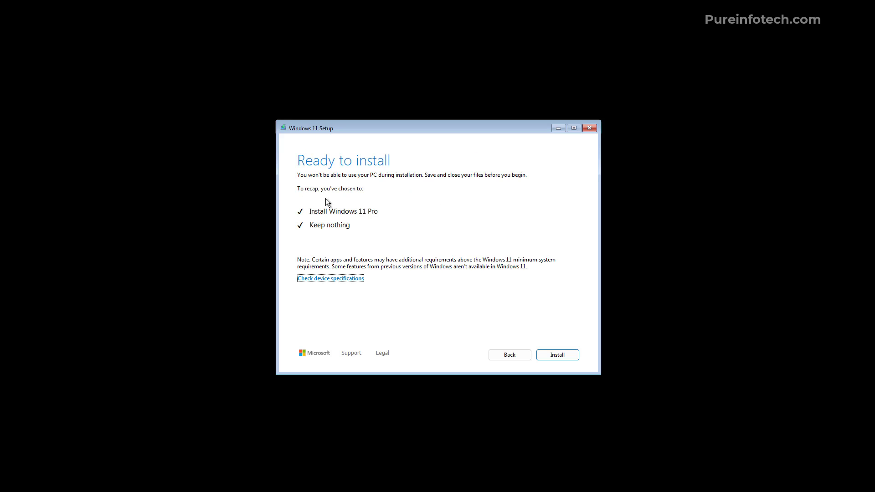
pyautogui.moveTo(306, 222)
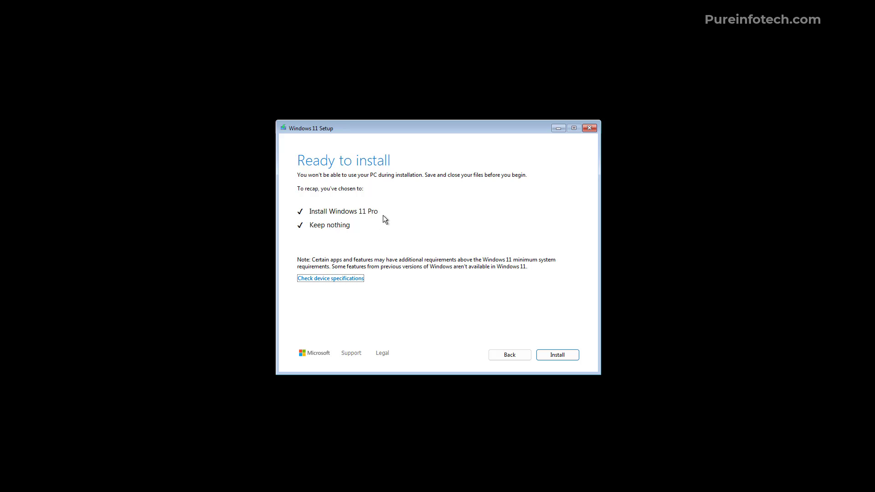
pyautogui.moveTo(347, 236)
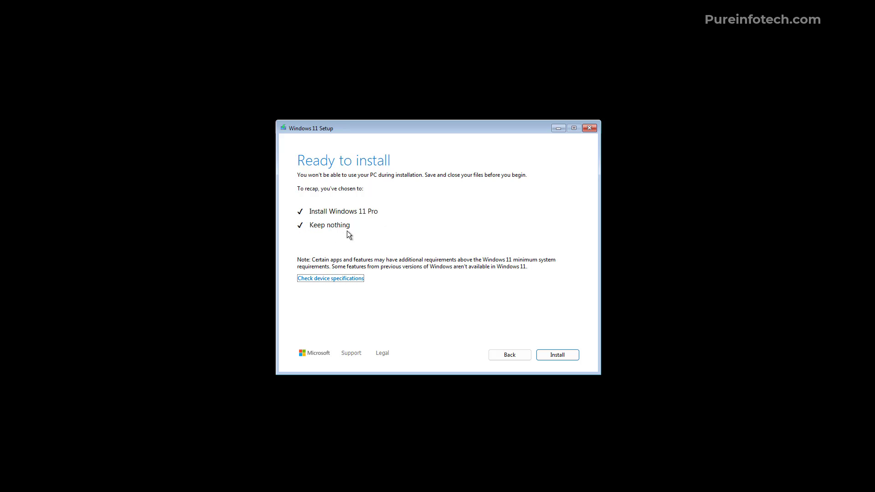
pyautogui.moveTo(366, 232)
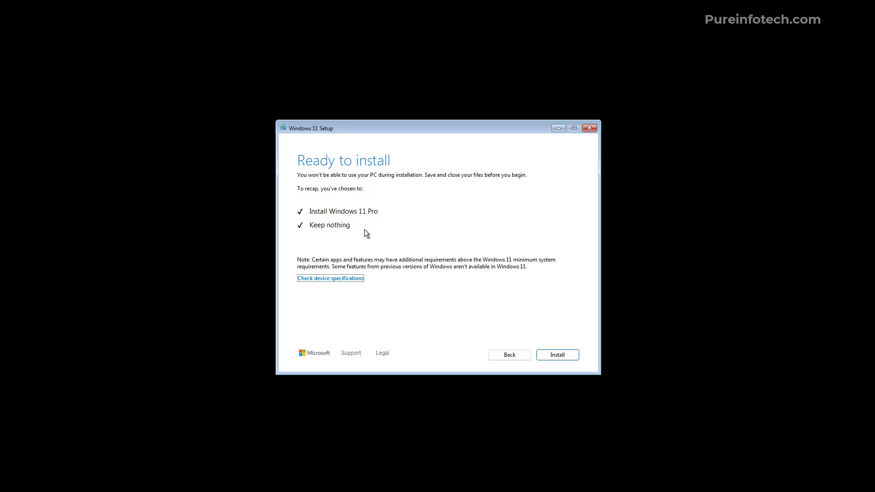
pyautogui.moveTo(456, 241)
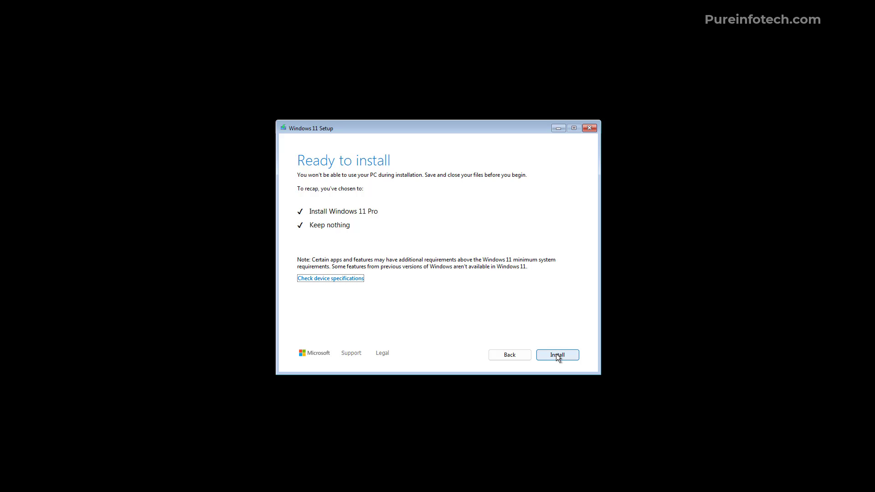
pyautogui.click(556, 355)
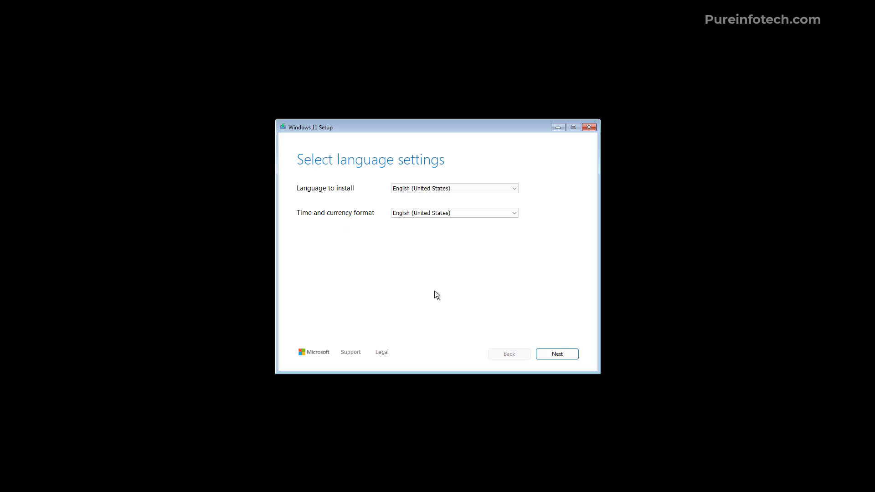
pyautogui.moveTo(533, 314)
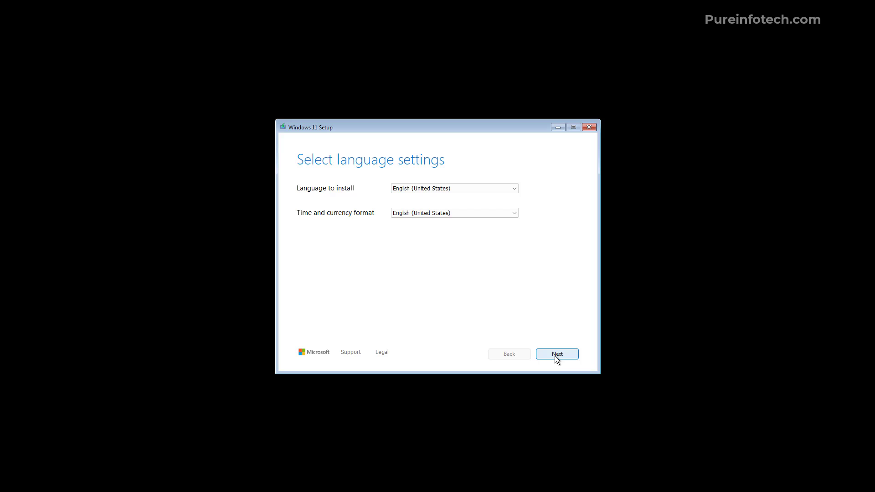
# Choose Repair my PC at the setup-option step and enter the recovery environment.
pyautogui.click(556, 354)
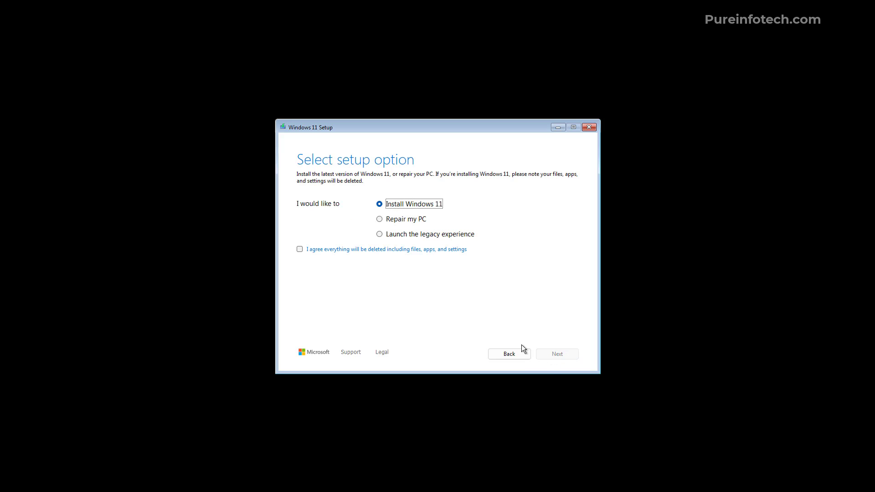
pyautogui.click(380, 219)
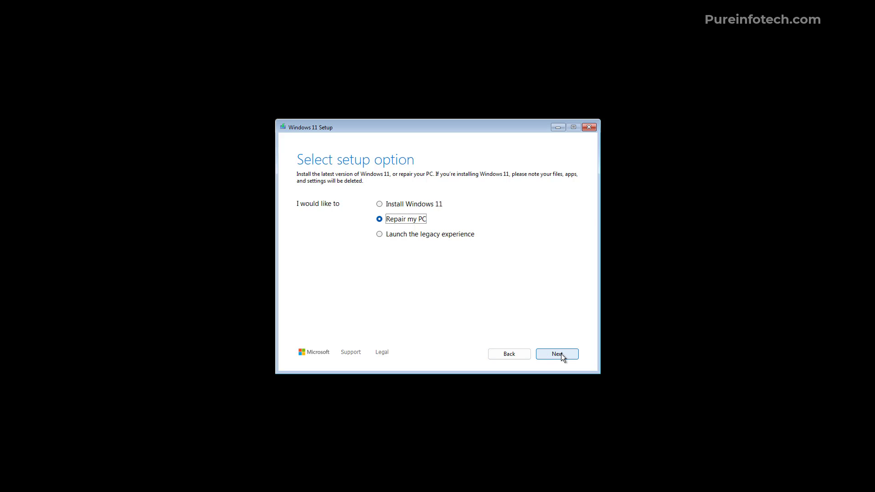
pyautogui.click(556, 354)
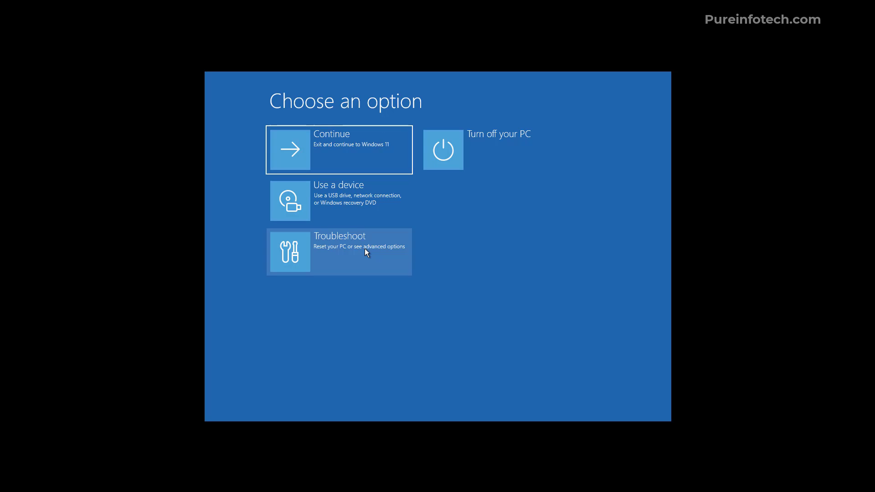
# Visit Troubleshoot's advanced options and the Use a device boot list, then back out.
pyautogui.click(339, 252)
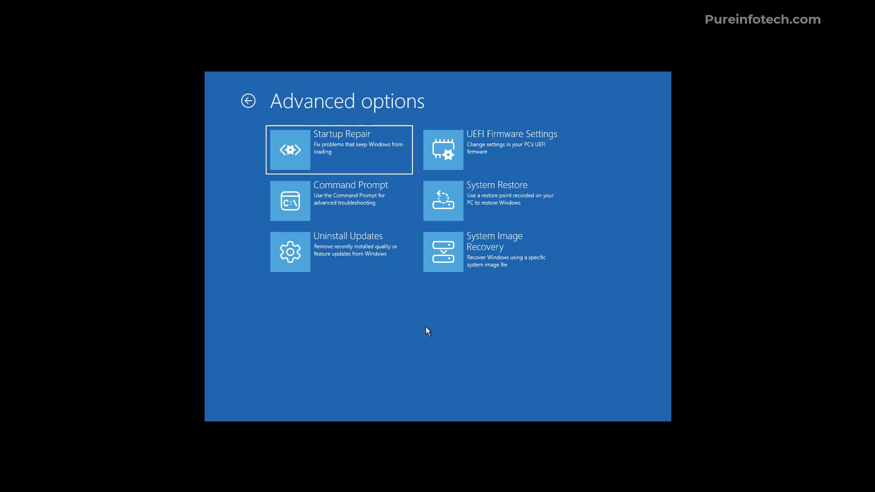
pyautogui.moveTo(432, 334)
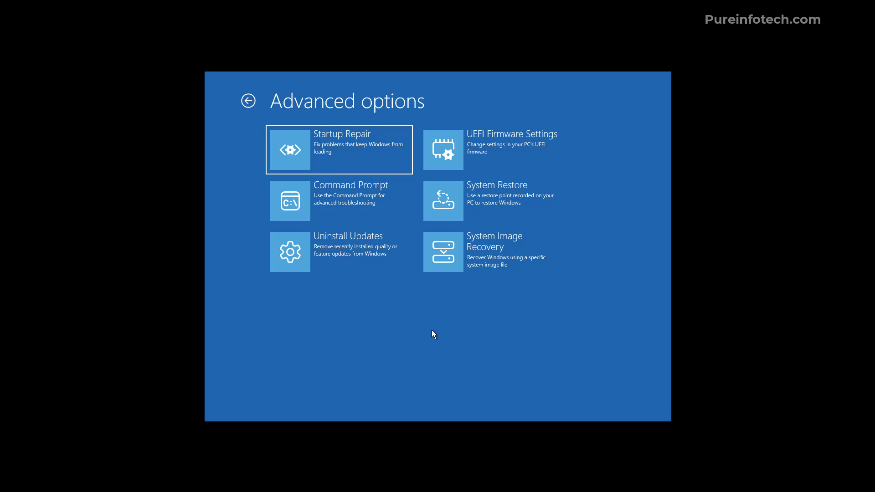
pyautogui.moveTo(494, 153)
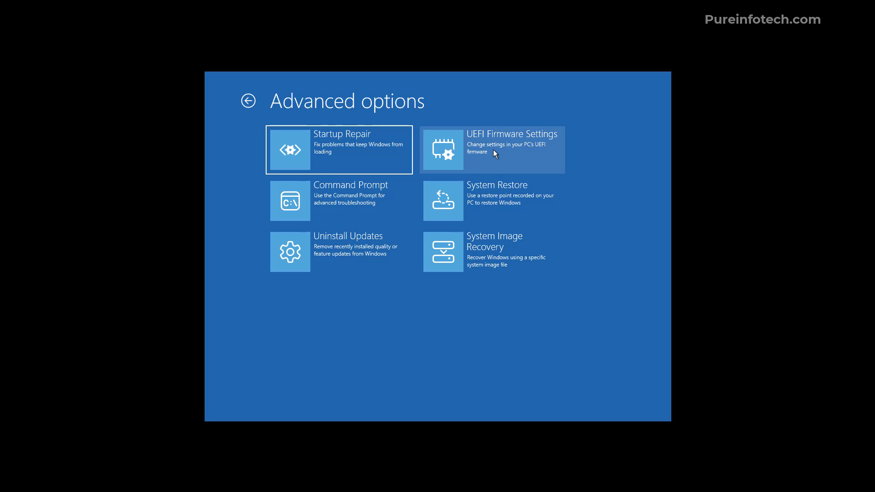
pyautogui.click(248, 101)
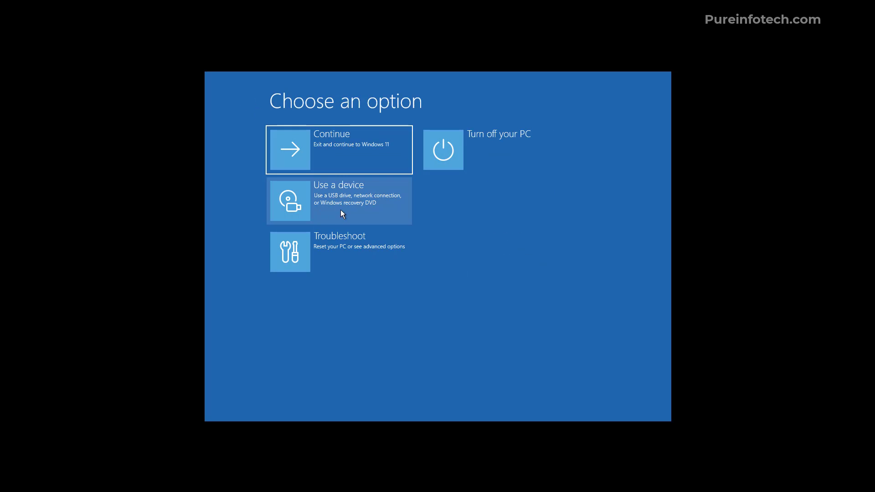
pyautogui.click(339, 201)
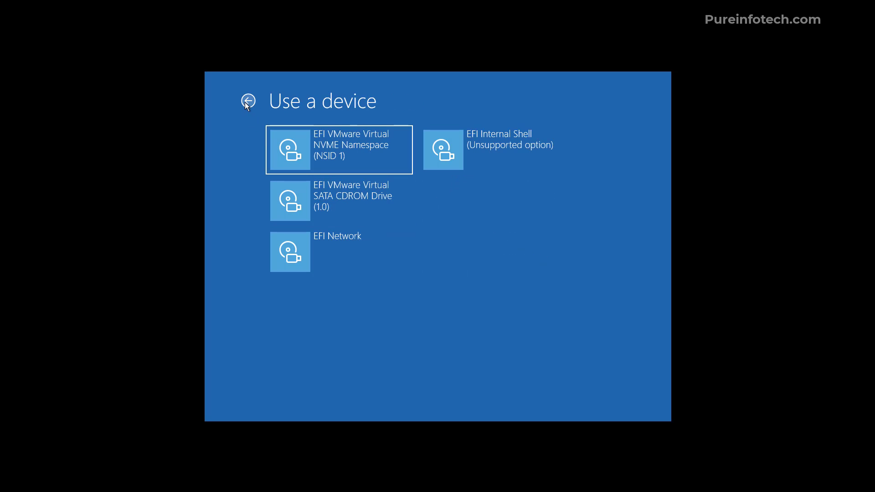
pyautogui.click(247, 101)
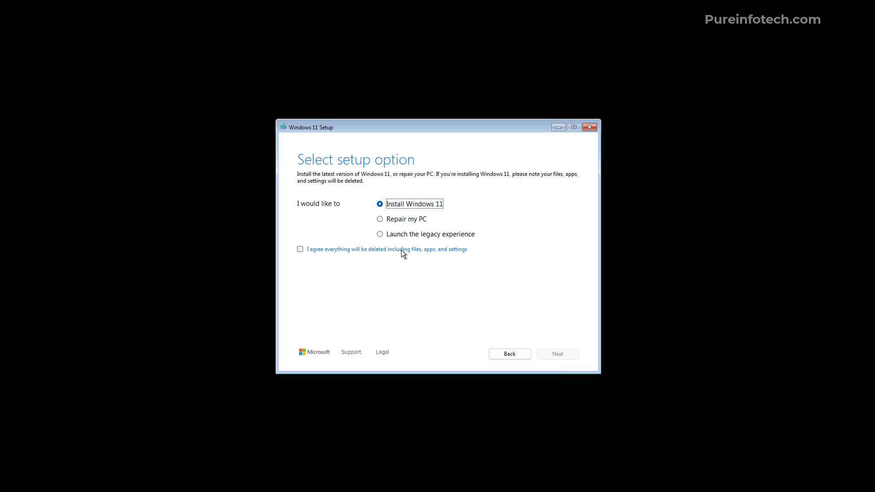
# Launch the legacy setup experience, then cancel installation to return to the desktop.
pyautogui.click(380, 234)
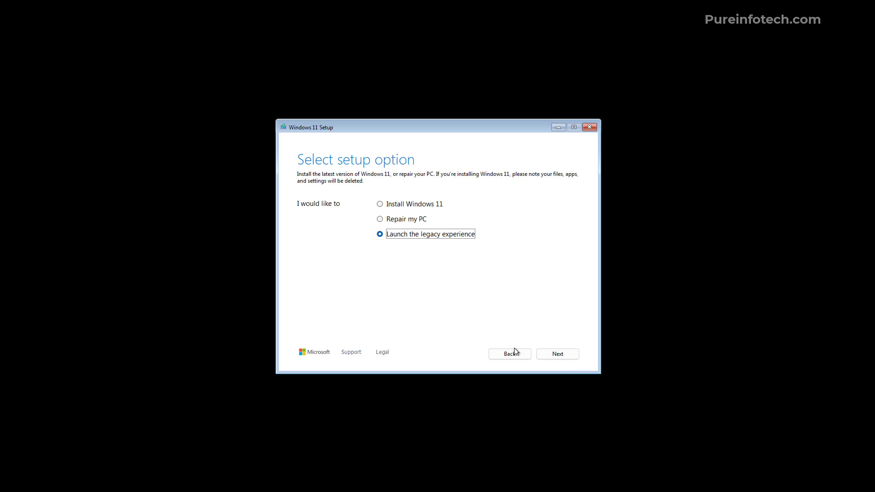
pyautogui.click(556, 354)
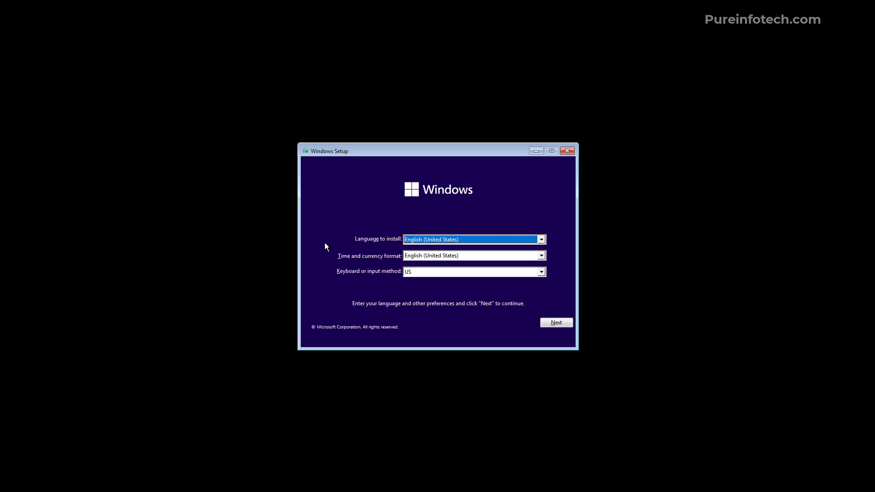
pyautogui.click(567, 150)
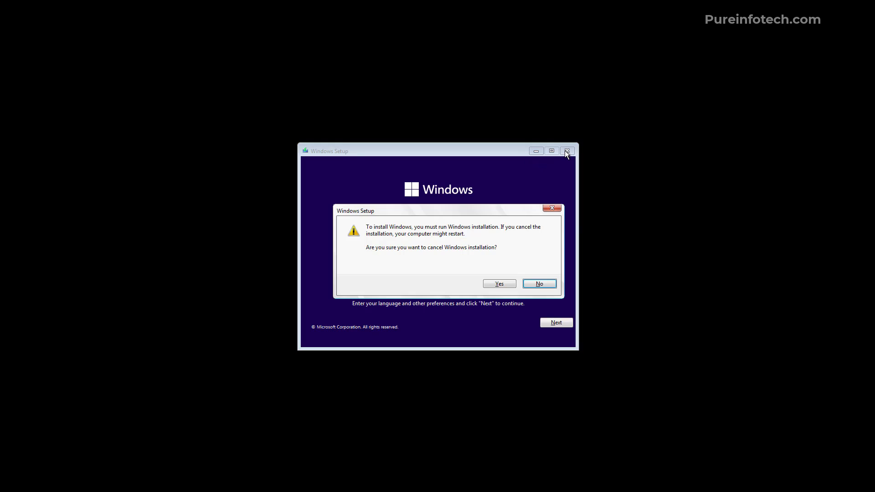
pyautogui.click(499, 284)
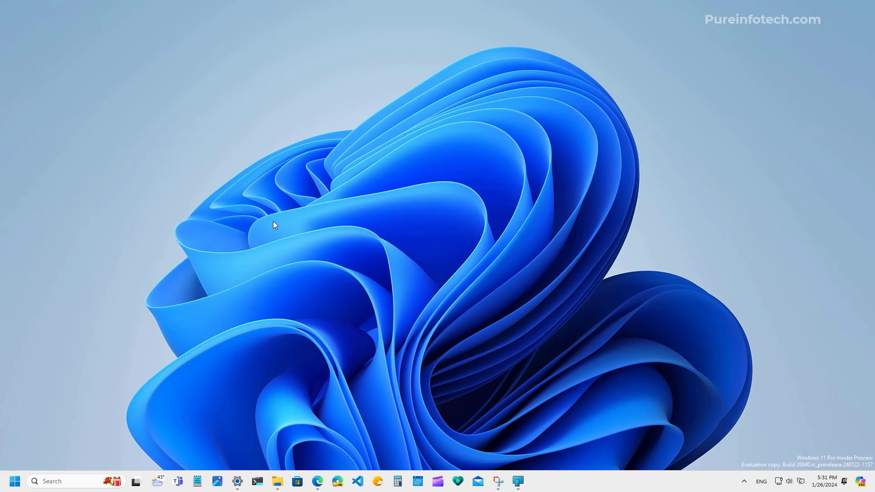